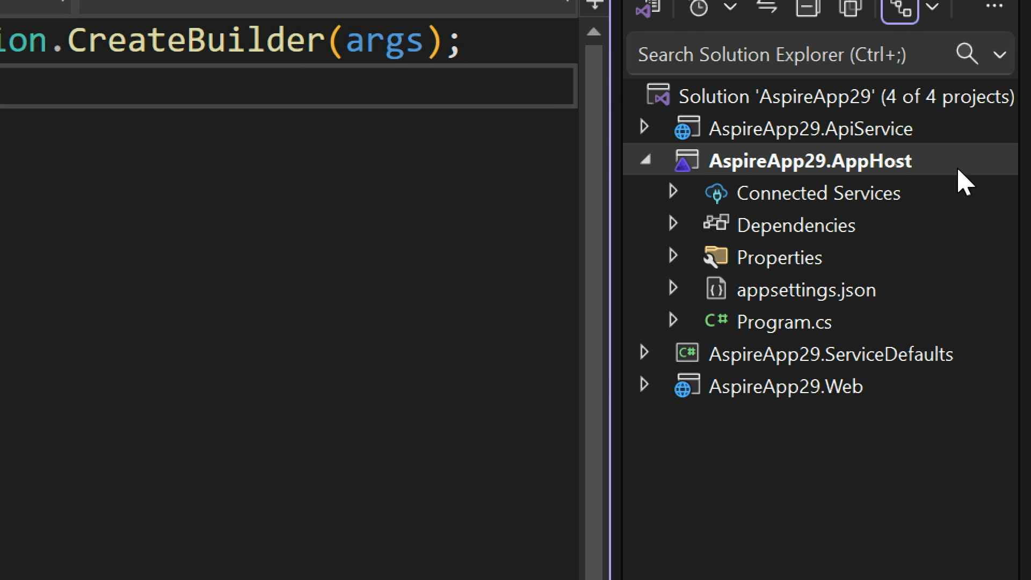
mouse_move(763, 177)
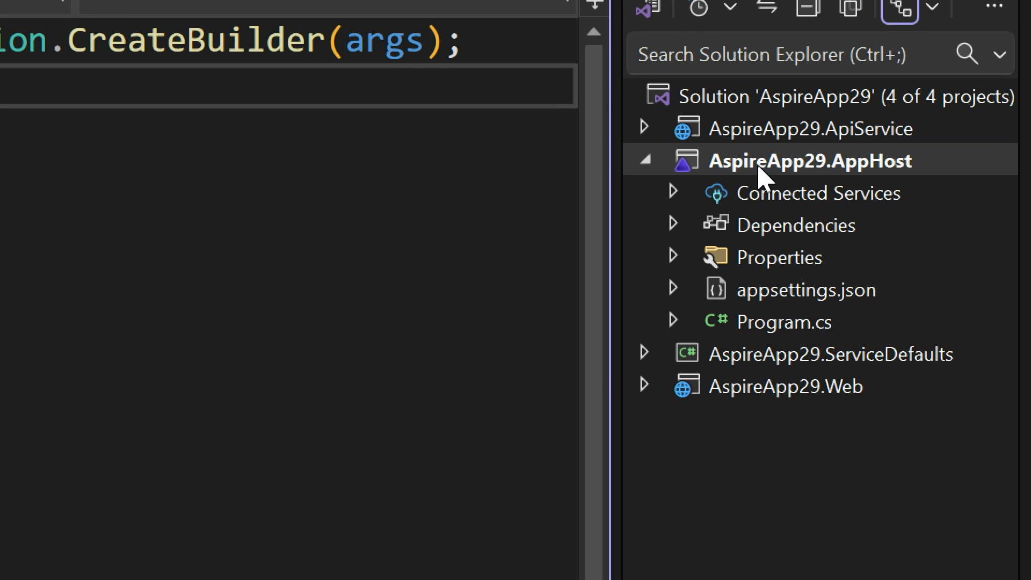
mouse_move(787, 143)
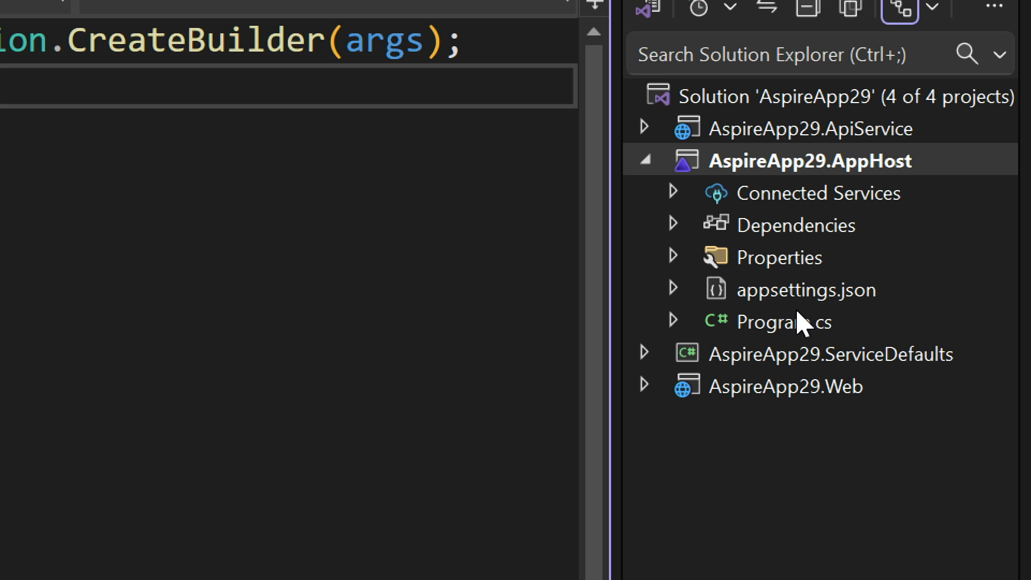
Open the AspireApp29.AppHost project's Program.cs in the editor
click(783, 321)
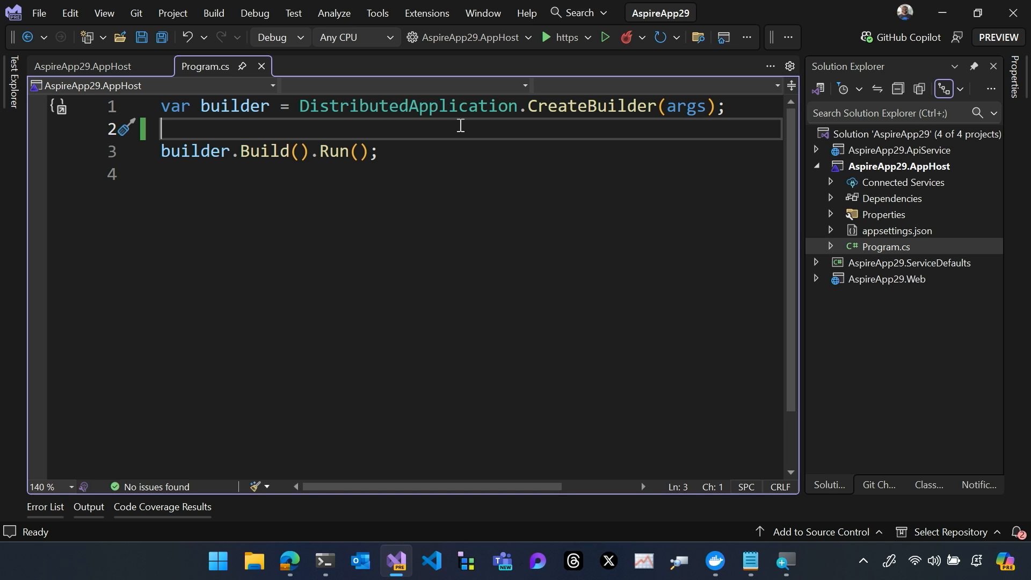
Register AspireApp29_ApiService as "apiservice" and AspireApp29_Web as "webfrontend" via builder.AddProject, then save
text(builder.Services.AddHostedService<Worker>();)
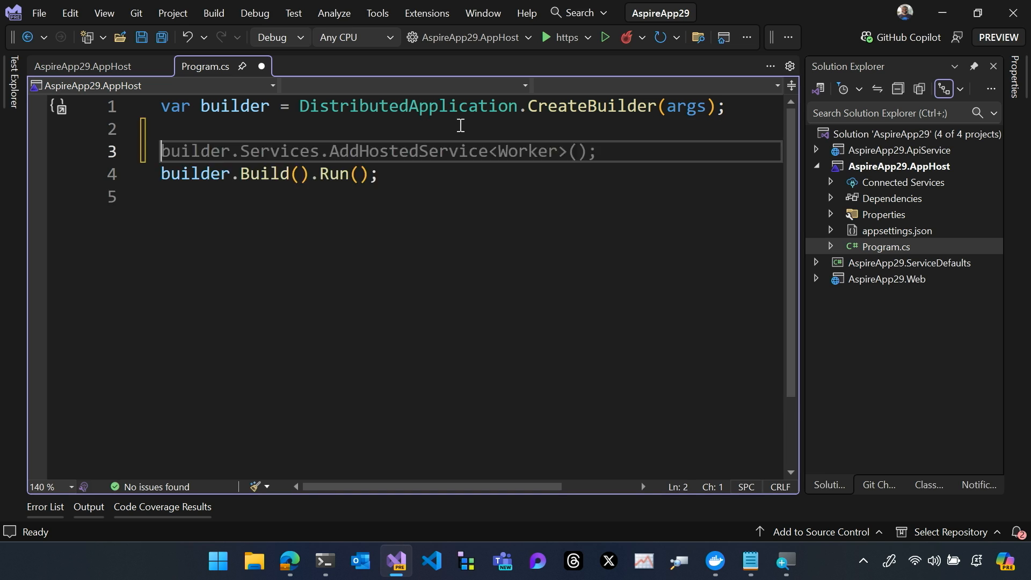
text(builder.pr)
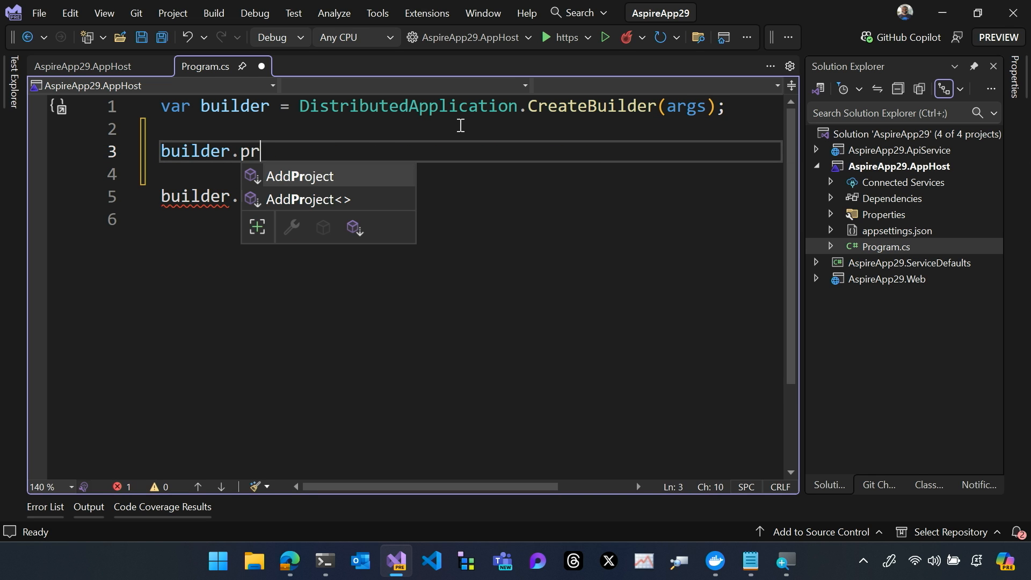
text(AddProject<PRo)
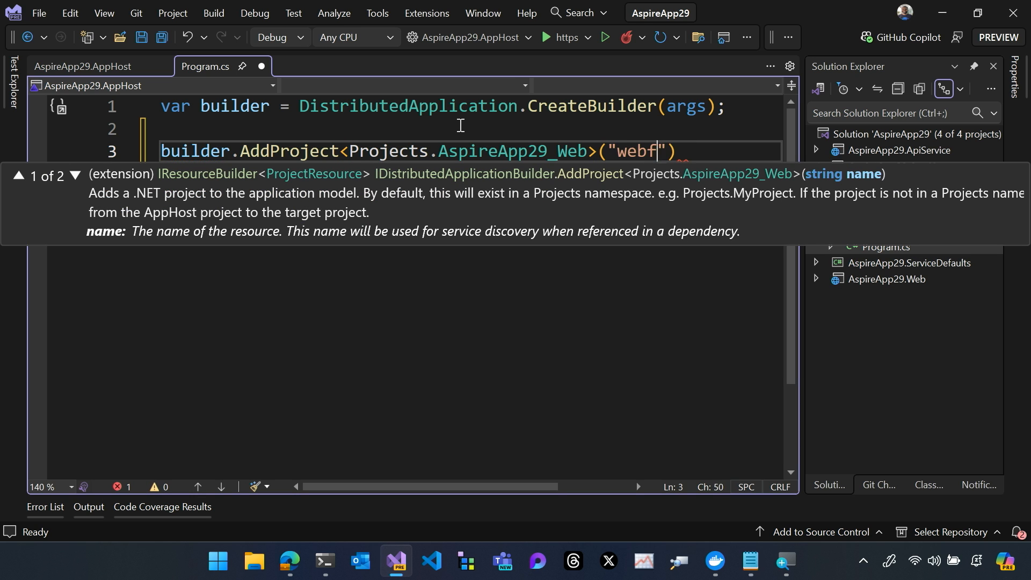
text(rontend)
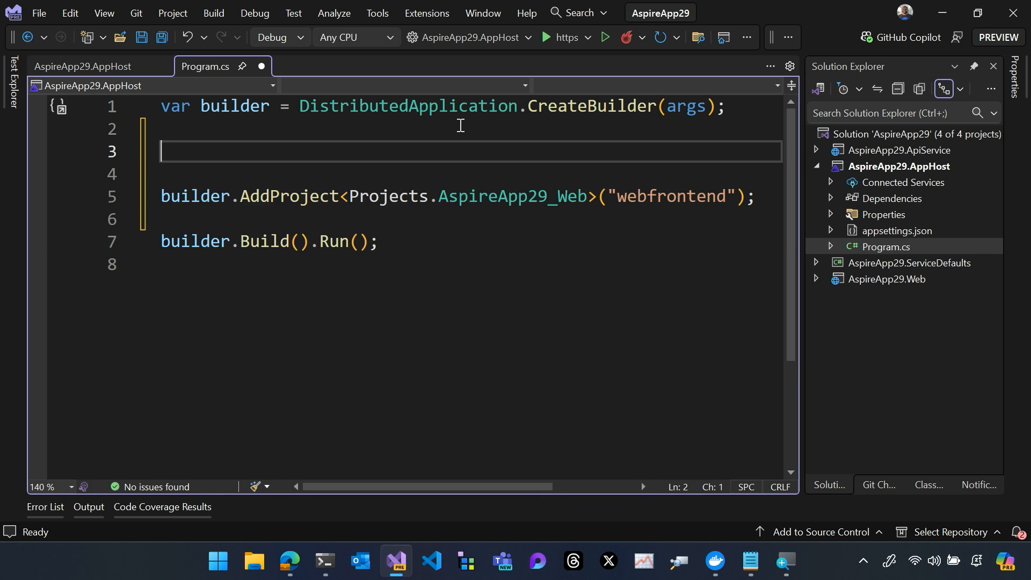
text(builder.AddProject)
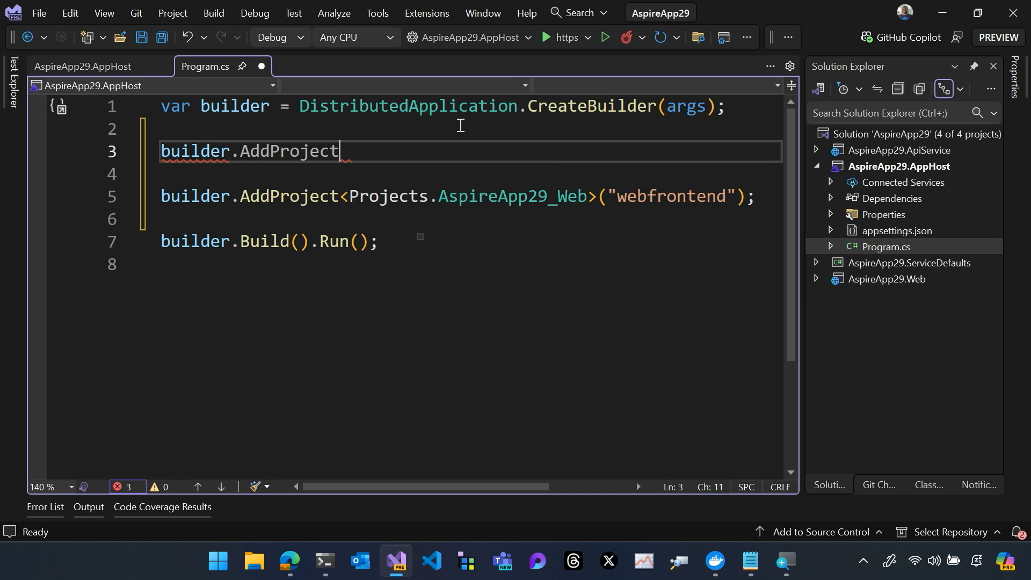
text(<Projects.AspireApp29_ApiService>(")
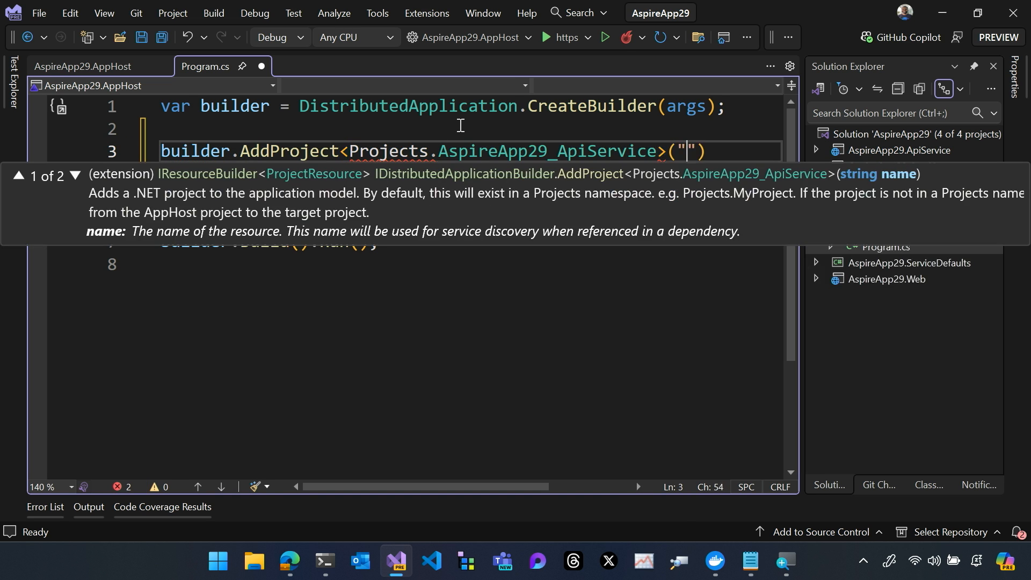
text(apiservice)
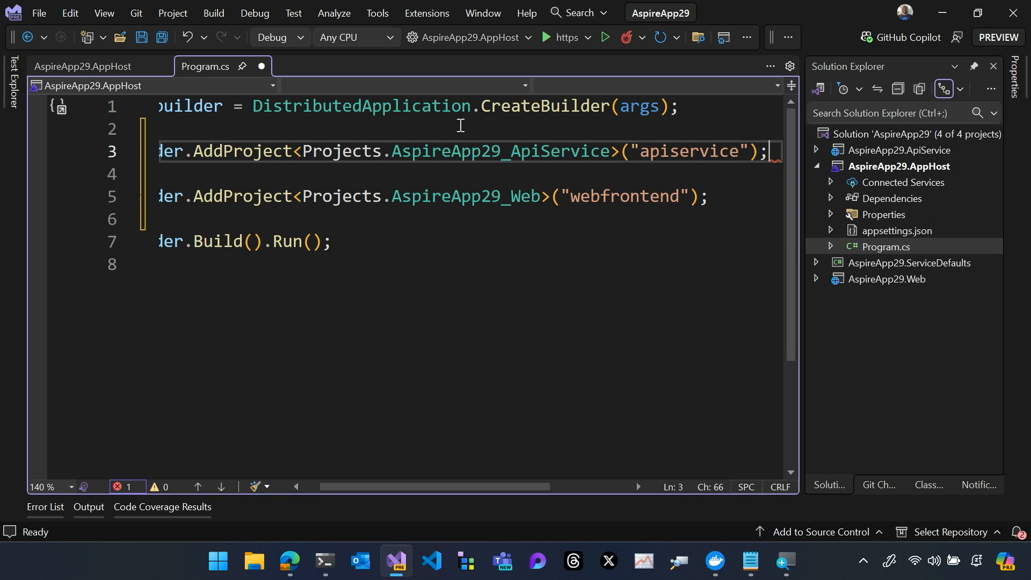
key(ctrl+s)
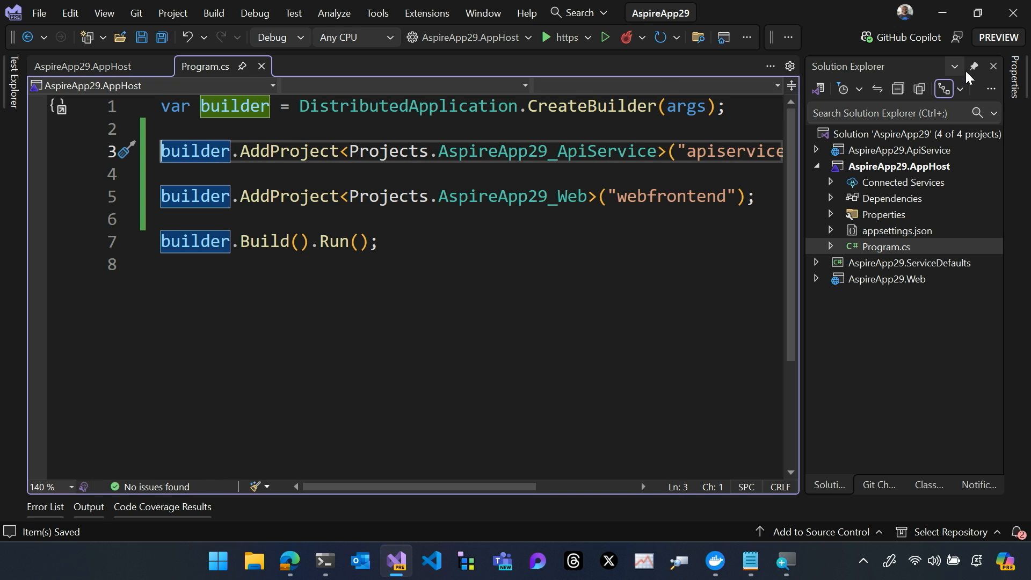
Store the apiservice registration in var api and chain .WithReference(api) on webfrontend, saved
click(976, 66)
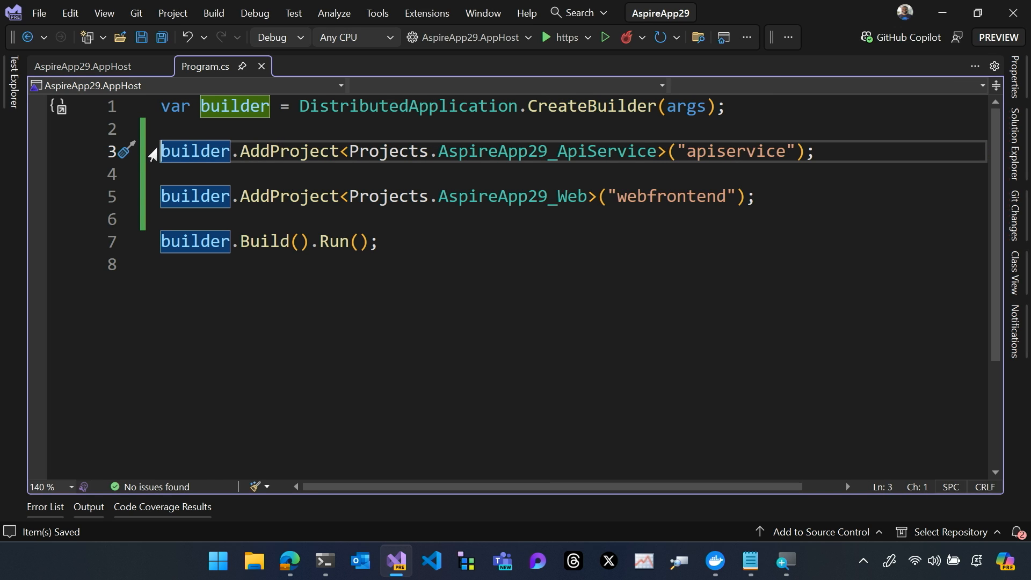
mouse_move(194, 151)
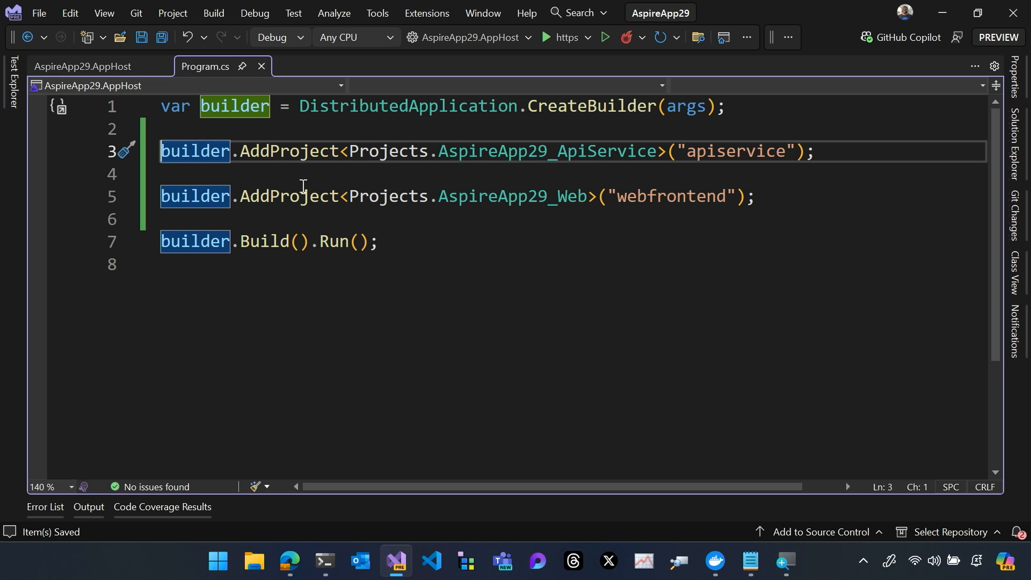
text(var api =)
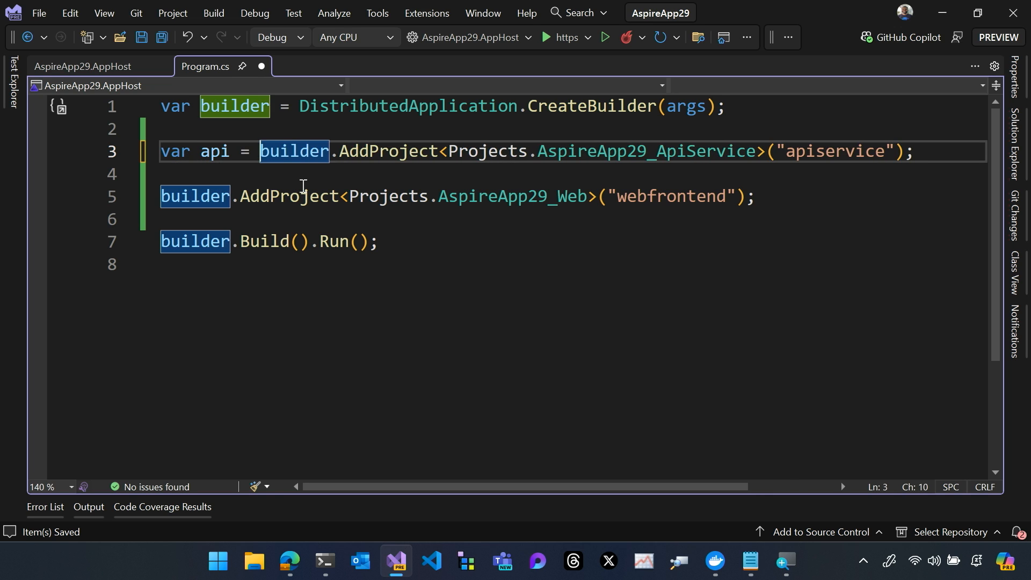
text(.)
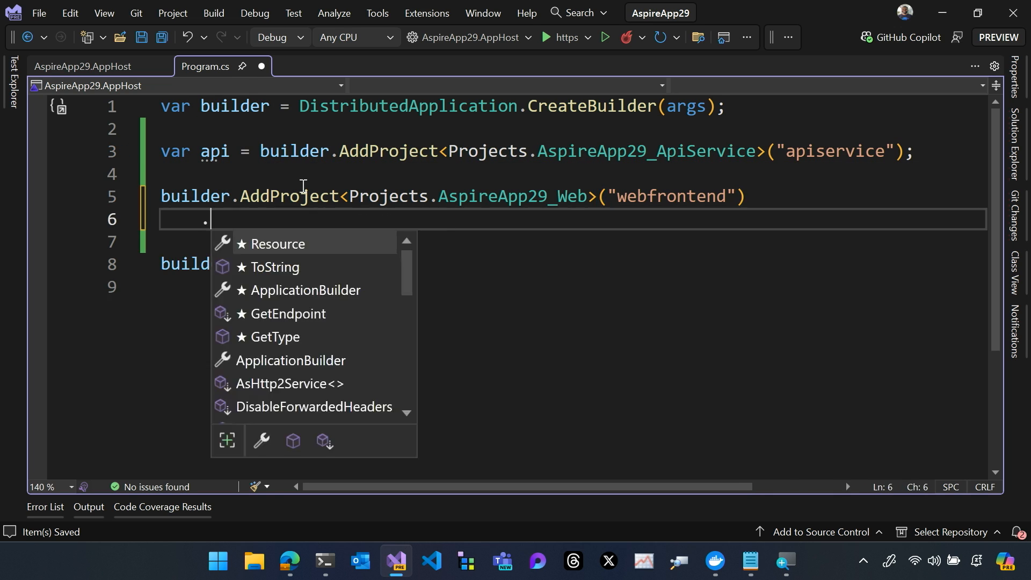
text(WithReference(api);)
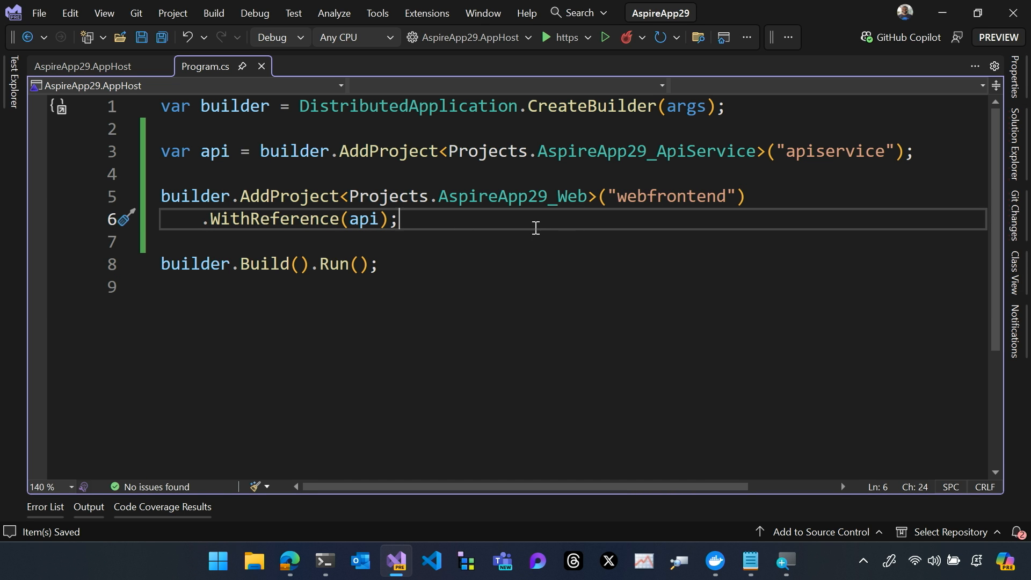
mouse_move(532, 227)
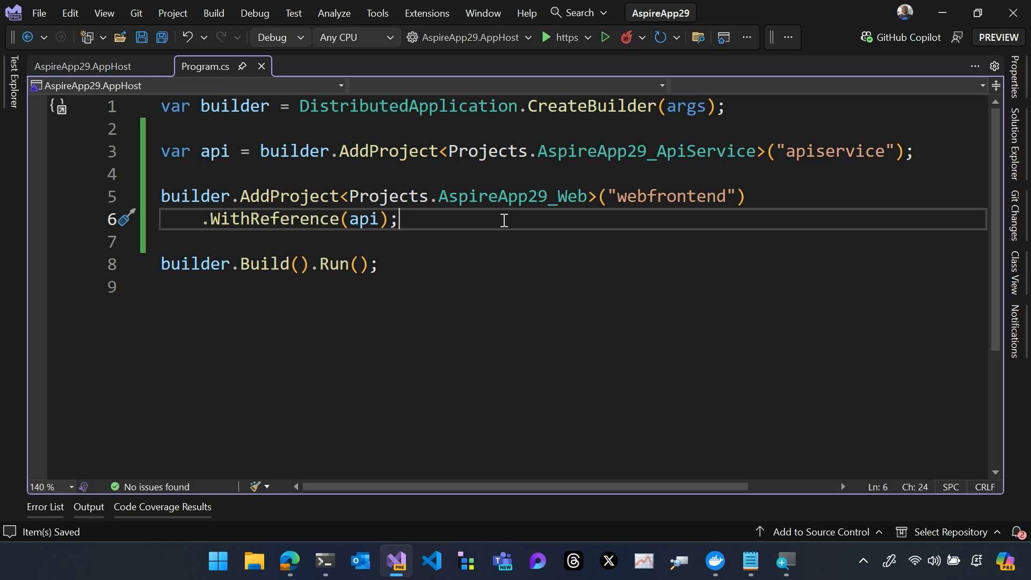
mouse_move(368, 145)
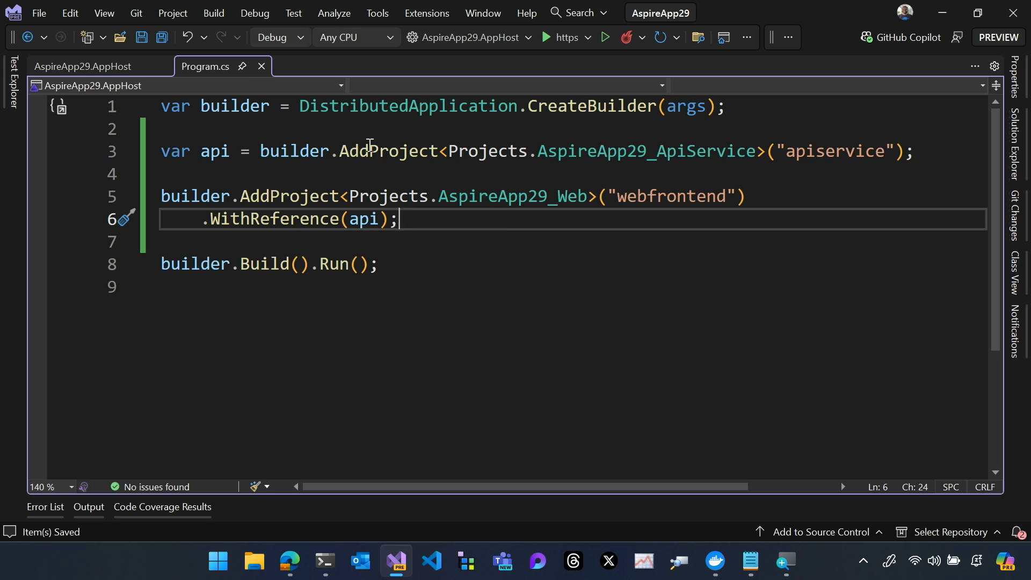
Add var cache = builder.AddRedis("cache") and chain .WithReference(cache) on webfrontend, saved
text(var)
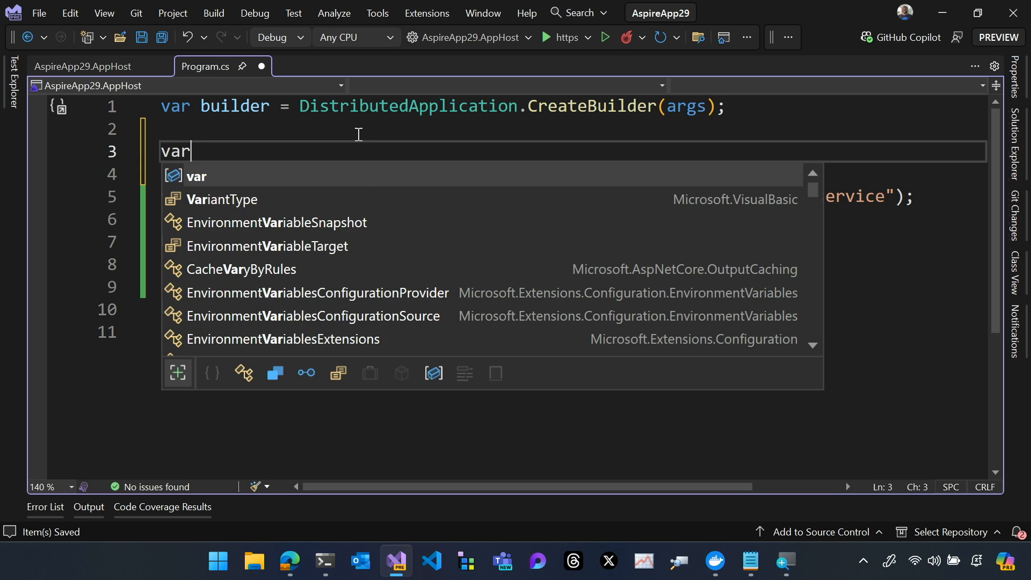
text(caceh)
text(.W)
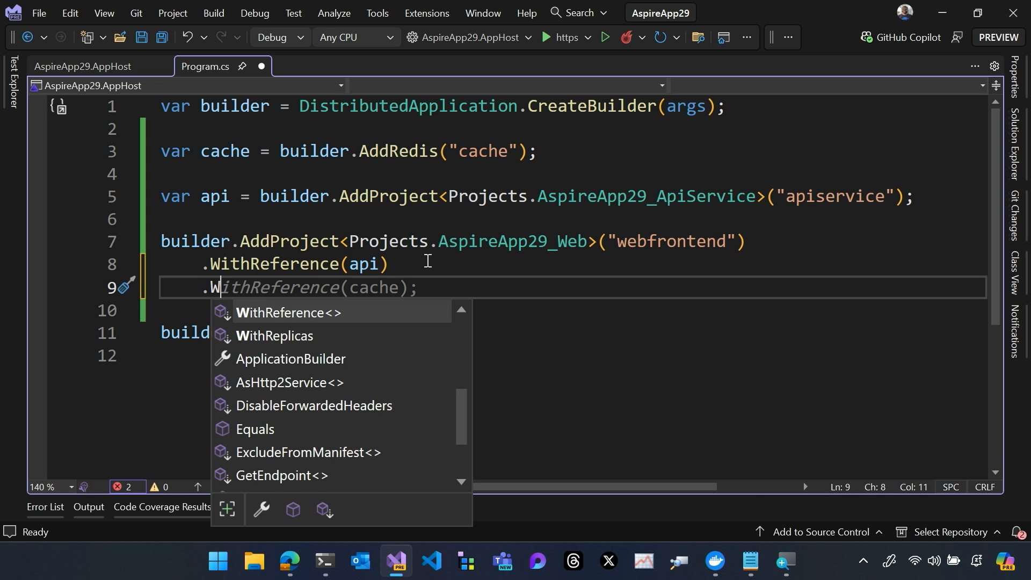
key(Tab)
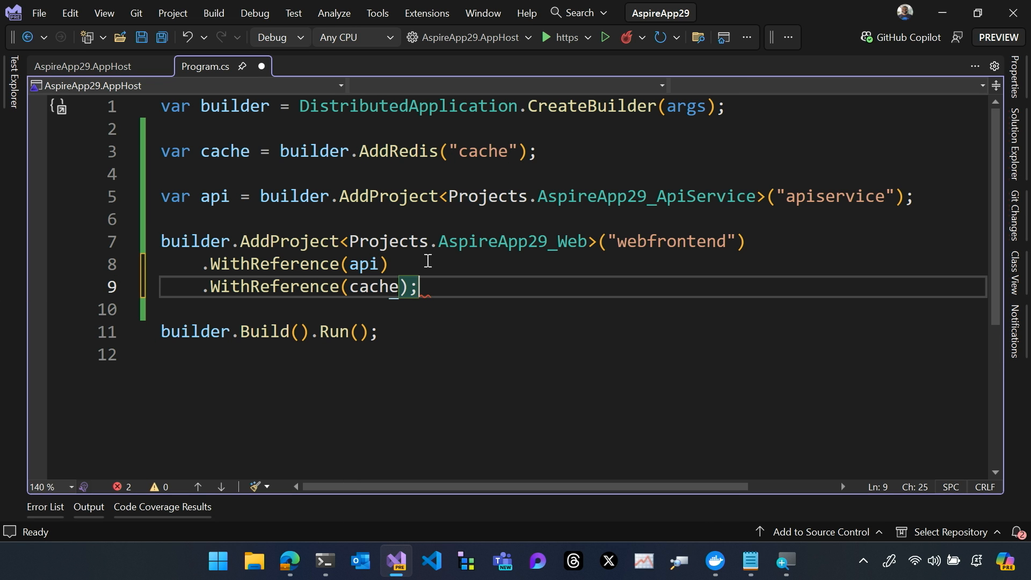
key(ctrl+s)
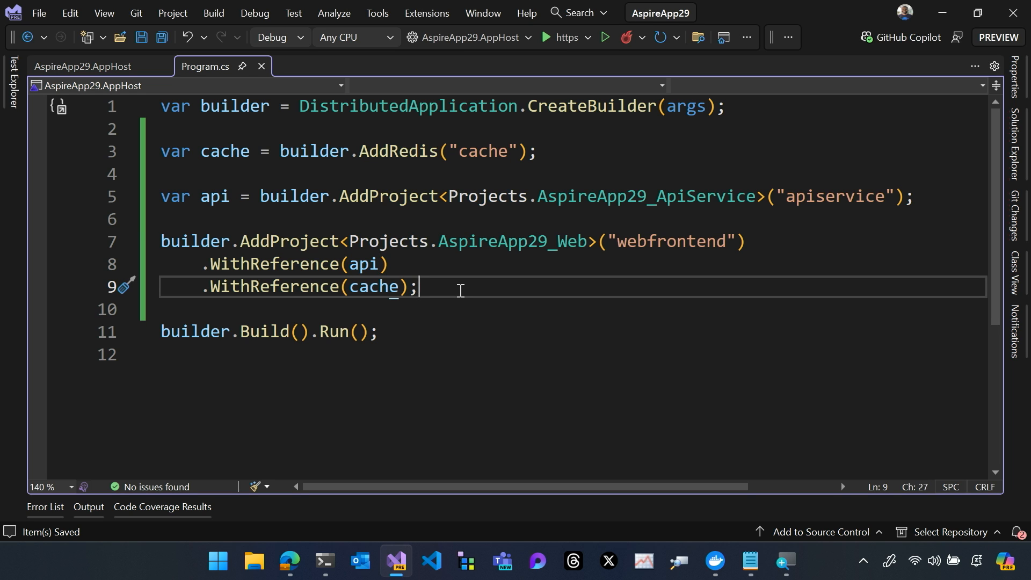
mouse_move(342, 506)
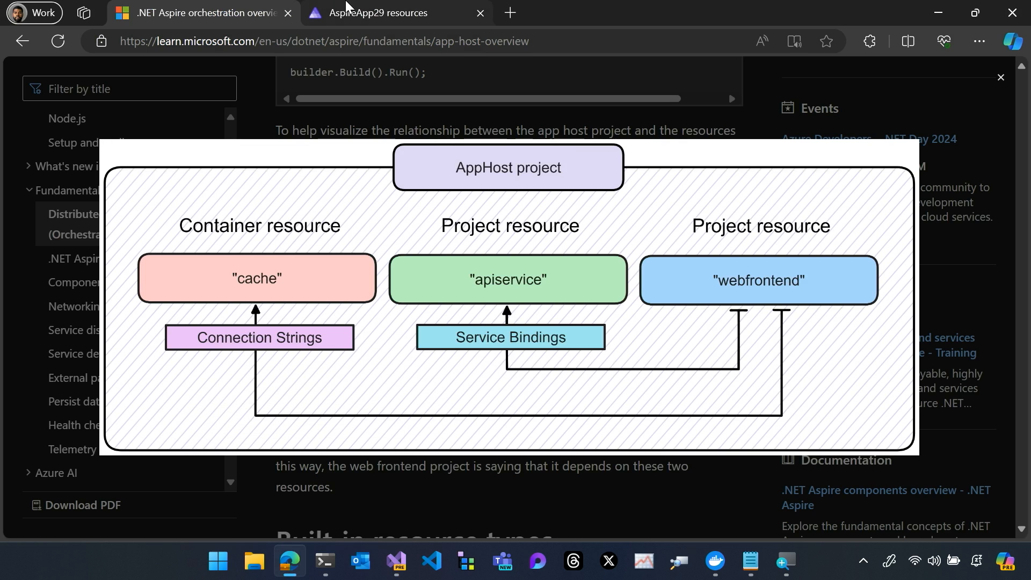
Switch to the browser showing the AppHost diagram linking cache, apiservice and webfrontend
click(394, 13)
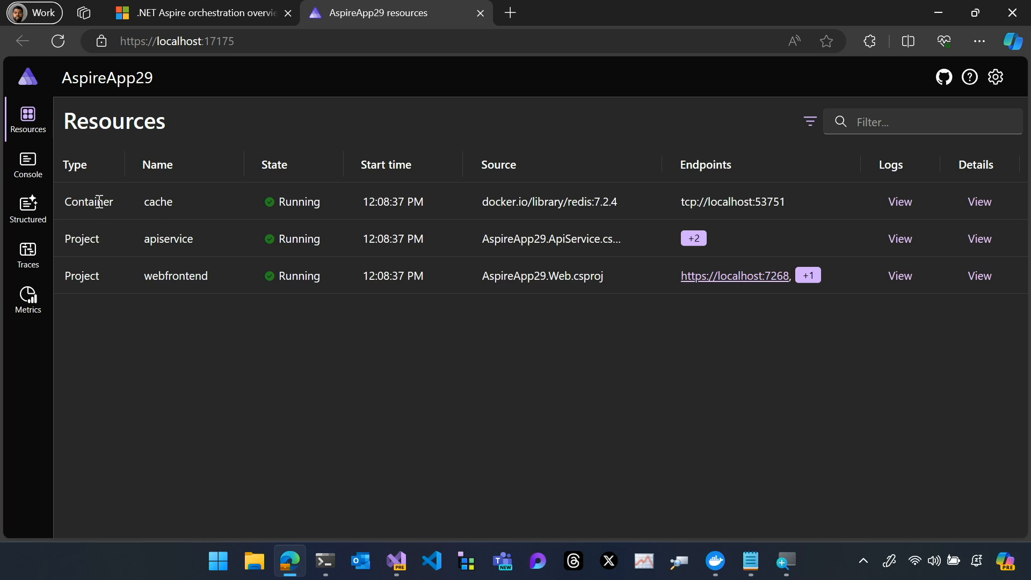
mouse_move(89, 201)
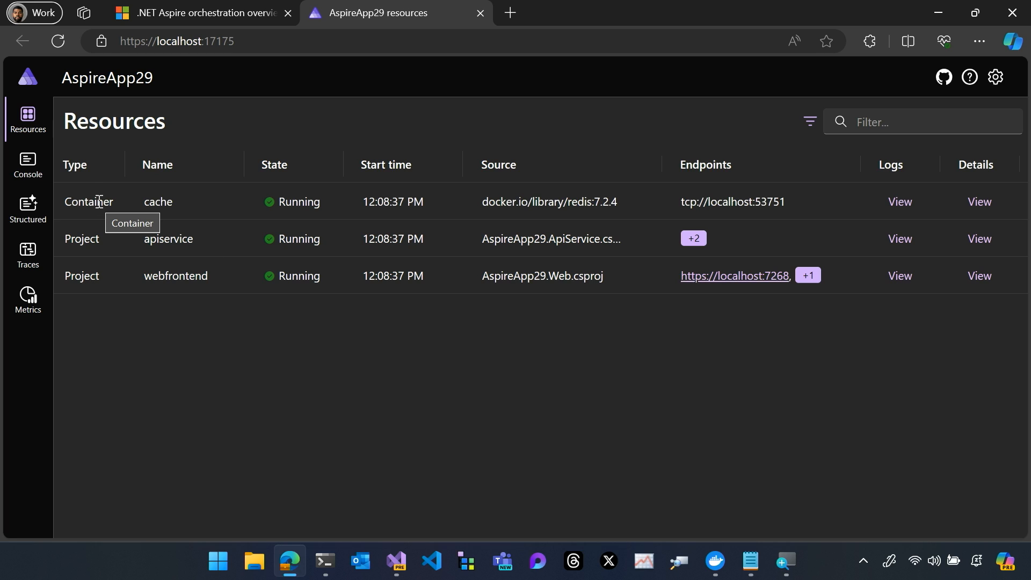
mouse_move(175, 276)
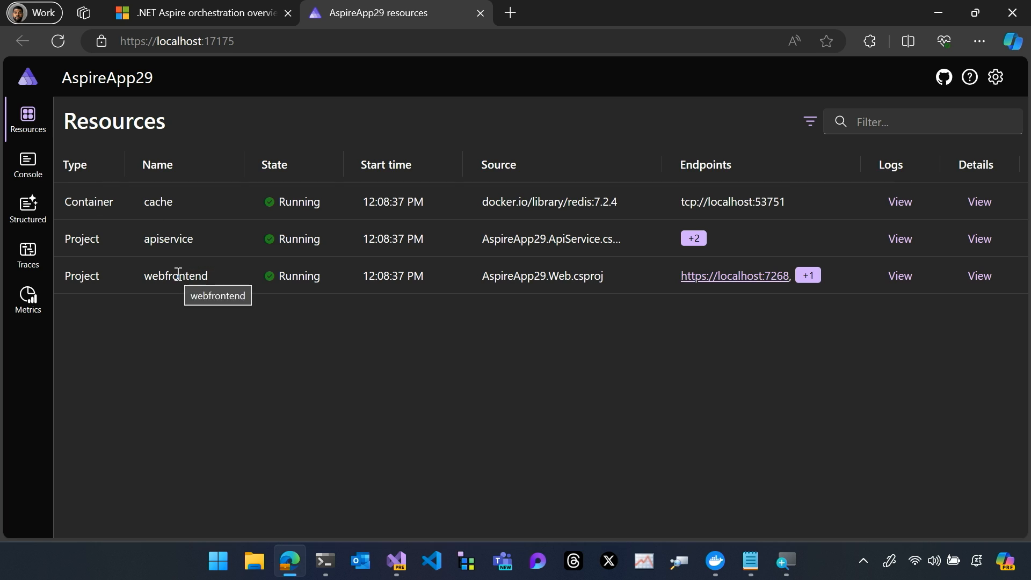
mouse_move(220, 315)
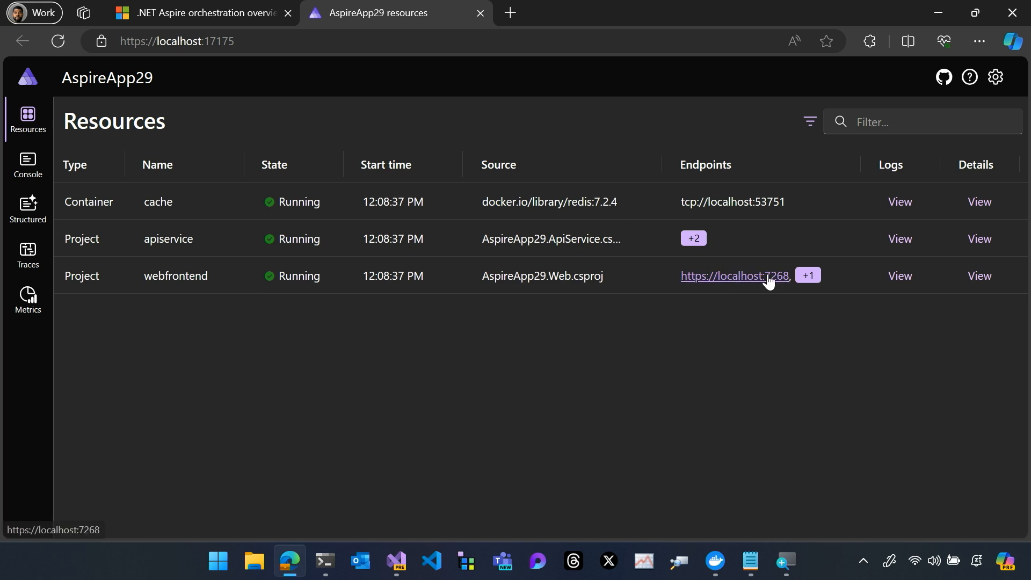
click(735, 276)
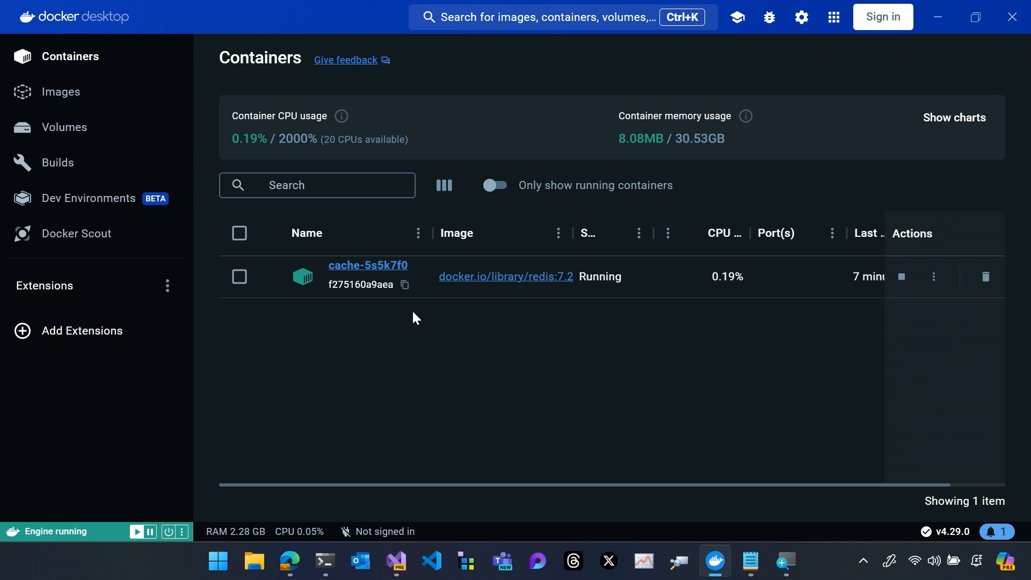
mouse_move(950, 77)
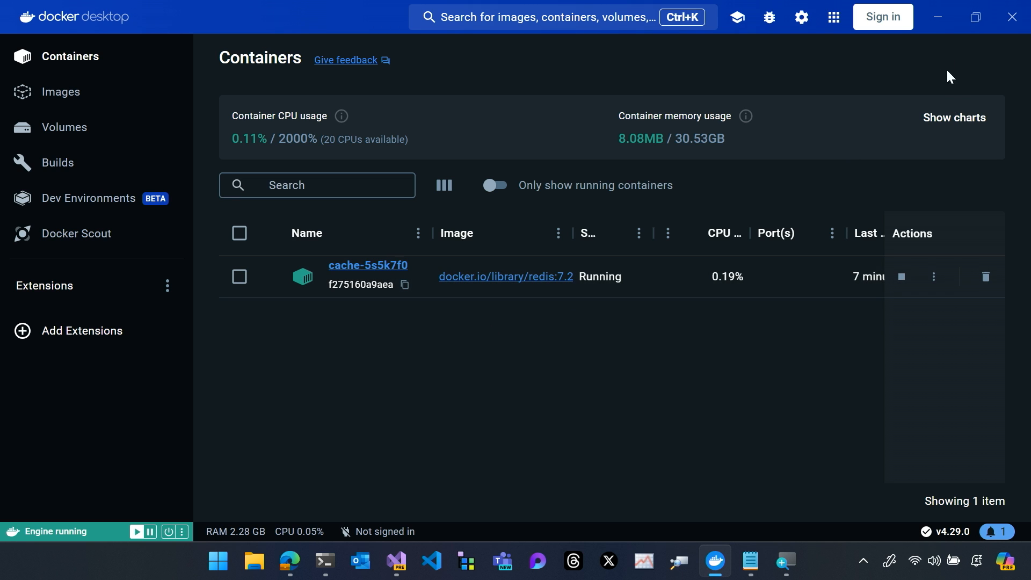
click(289, 562)
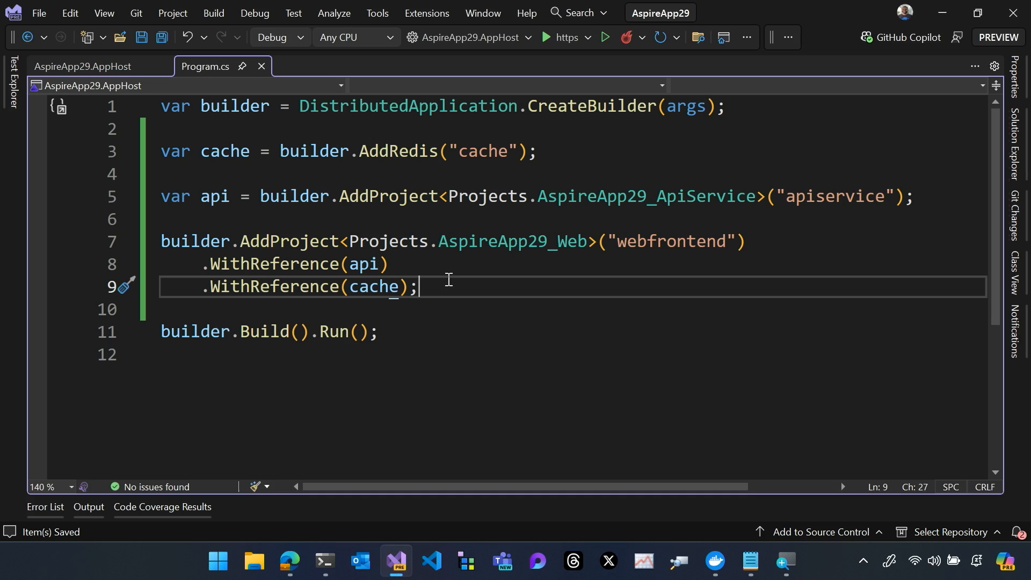
Try a builder.add call after highlighting Projects, browsing IntelliSense, leaving the code unchanged
double_click(388, 242)
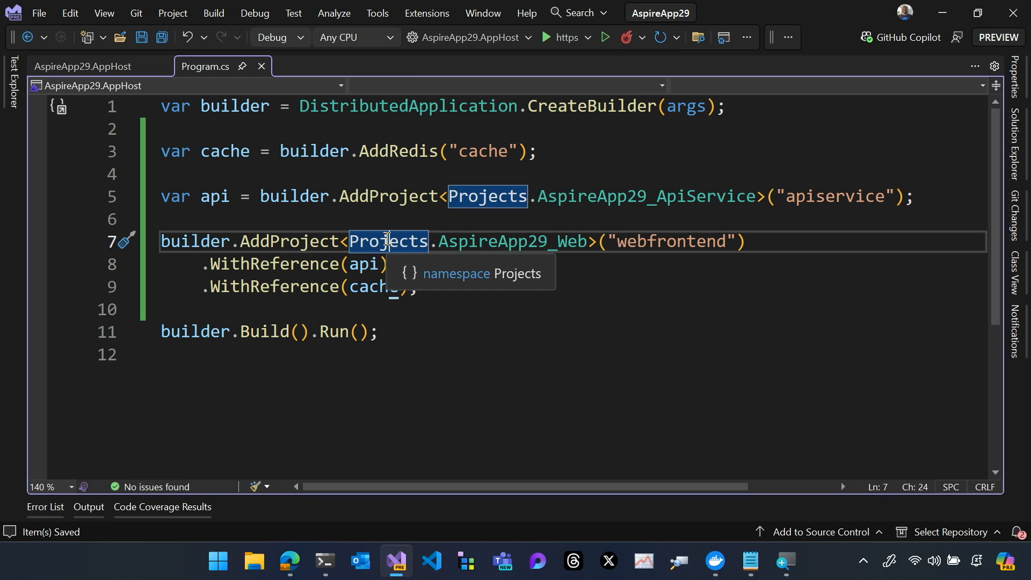
mouse_move(433, 105)
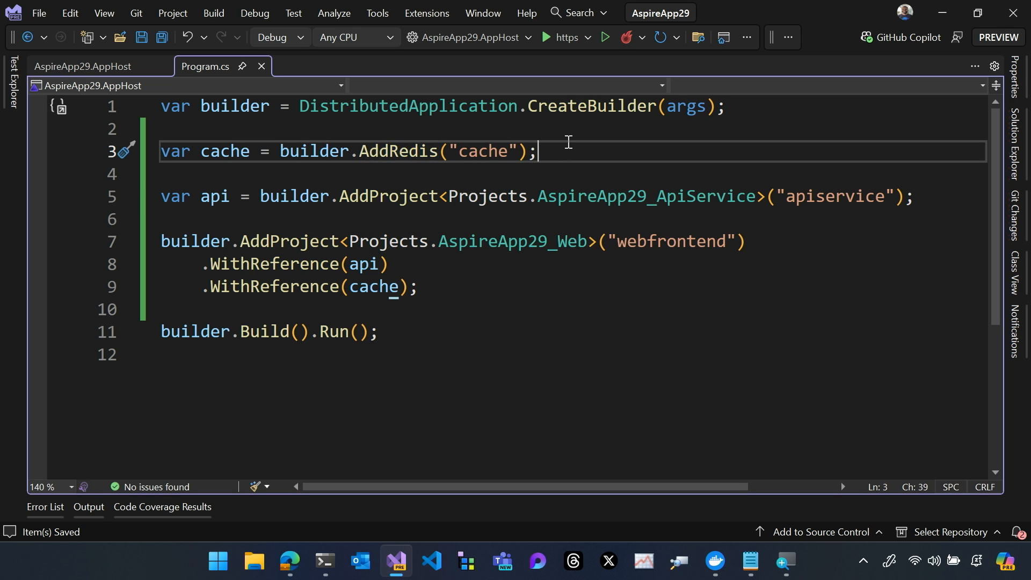
text(builder.add)
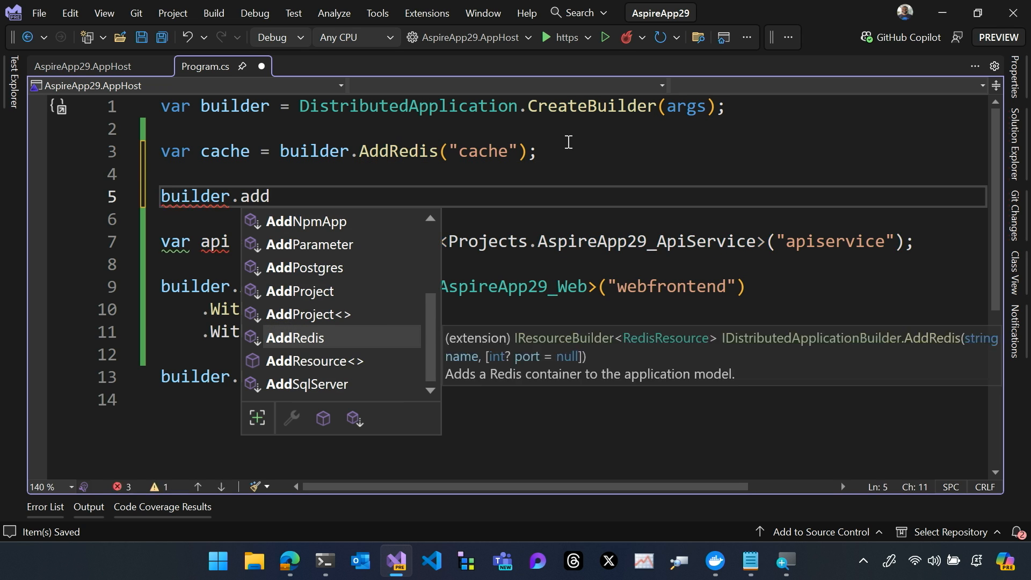
text(Co)
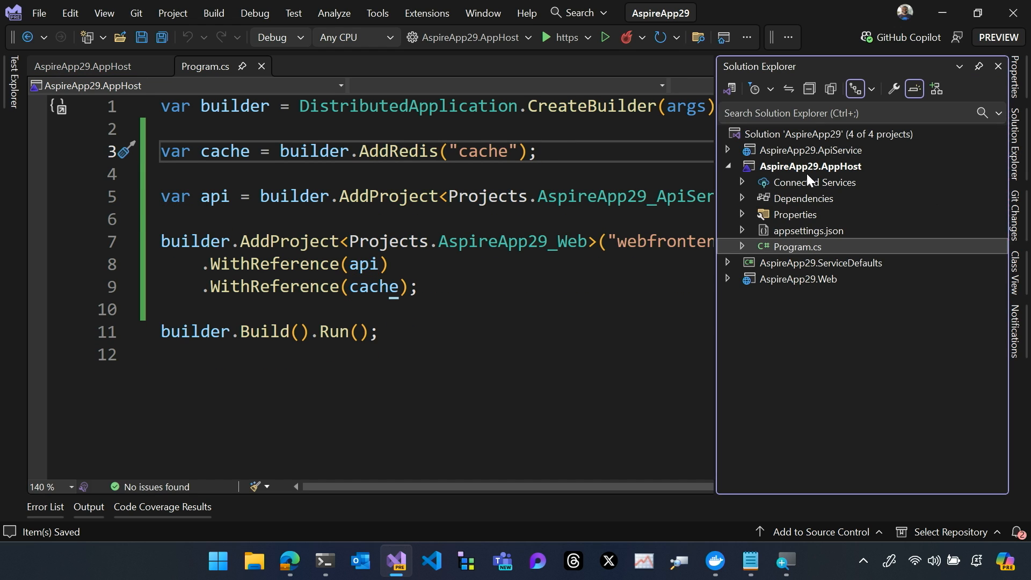
mouse_move(802, 172)
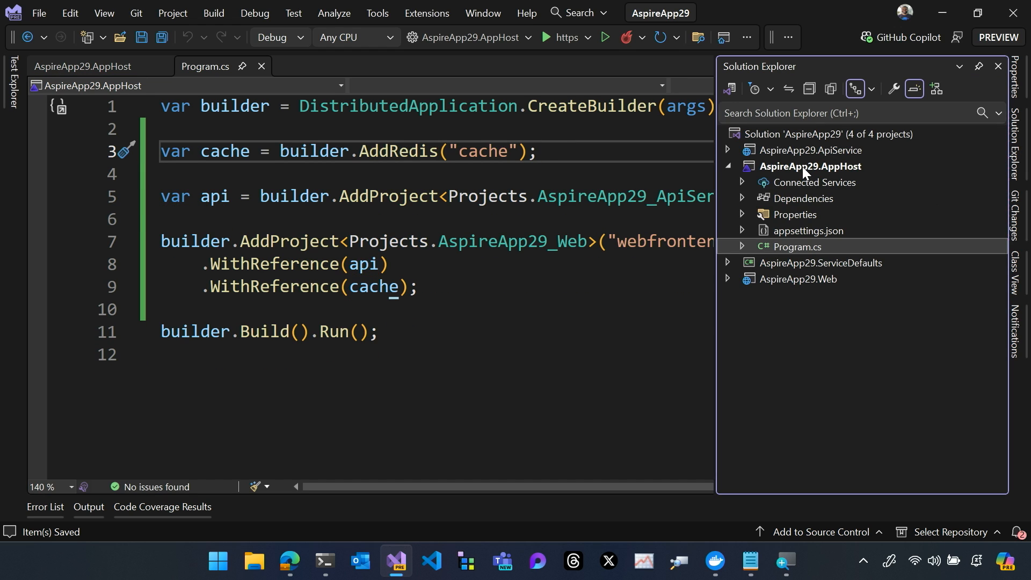
Manage NuGet Packages for AspireApp29.AppHost and scroll the Aspire.Hosting results to Aspire.Hosting.Redis
right_click(810, 166)
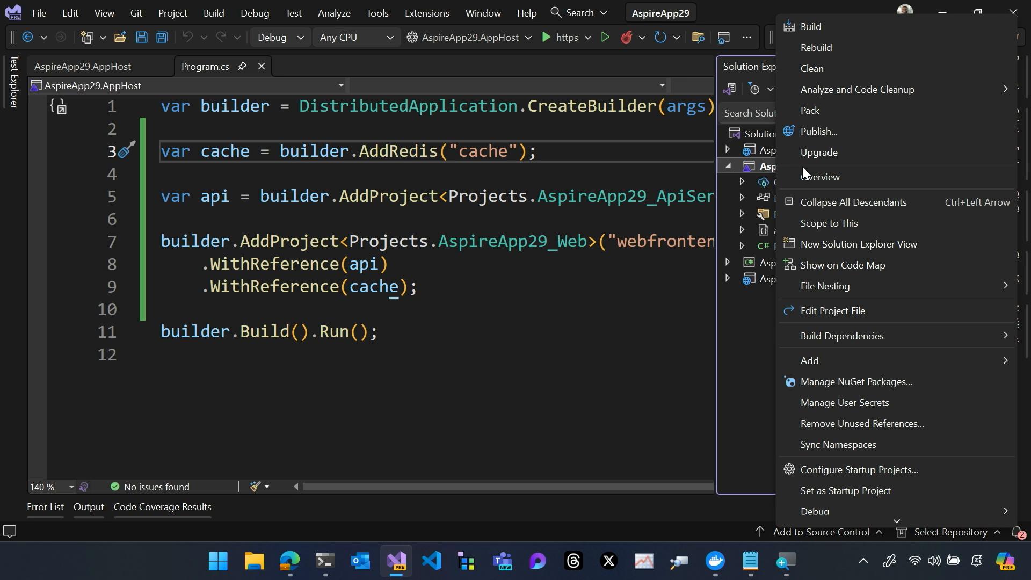
click(810, 361)
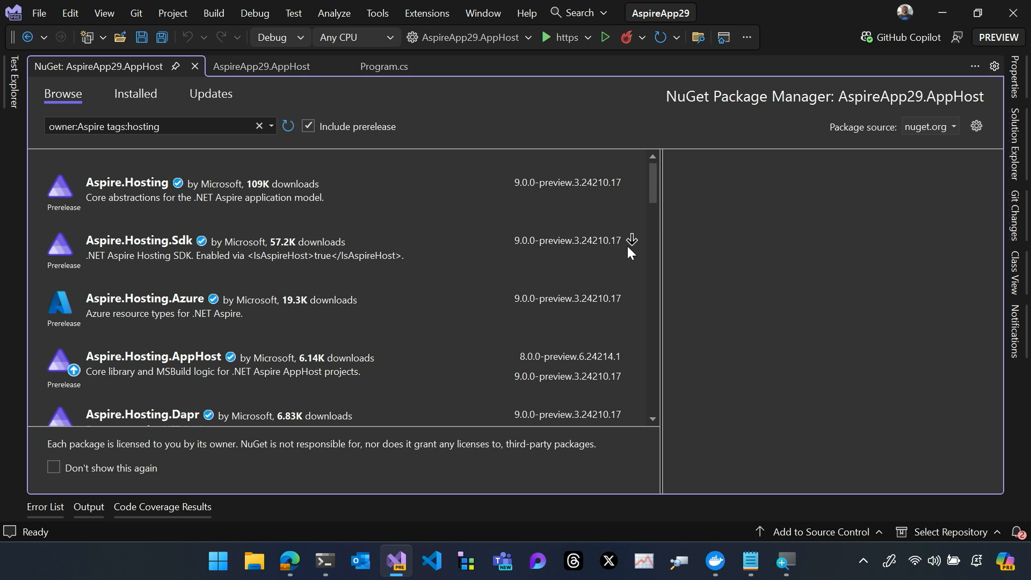
scroll(down, 3)
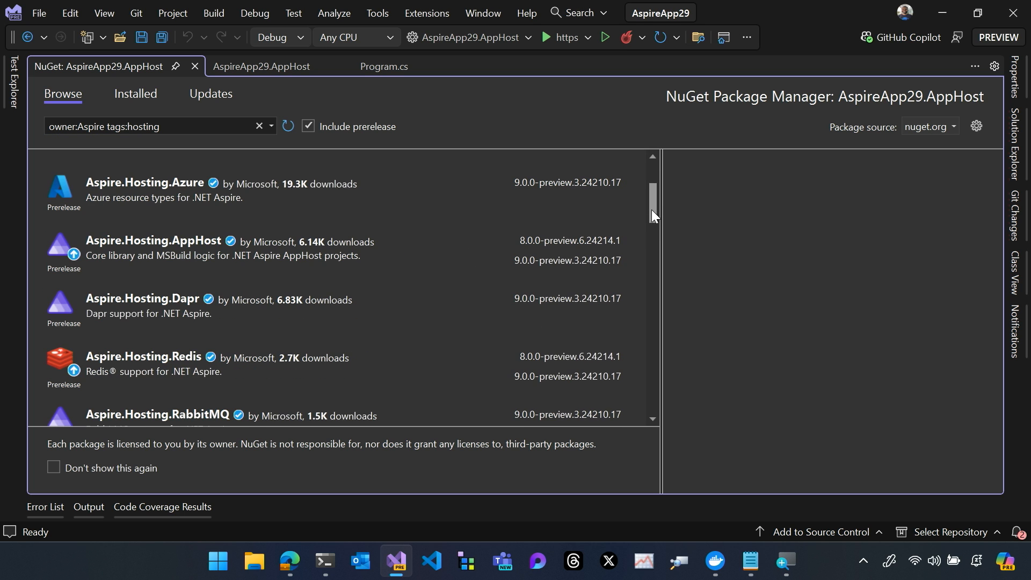
scroll(down, 3)
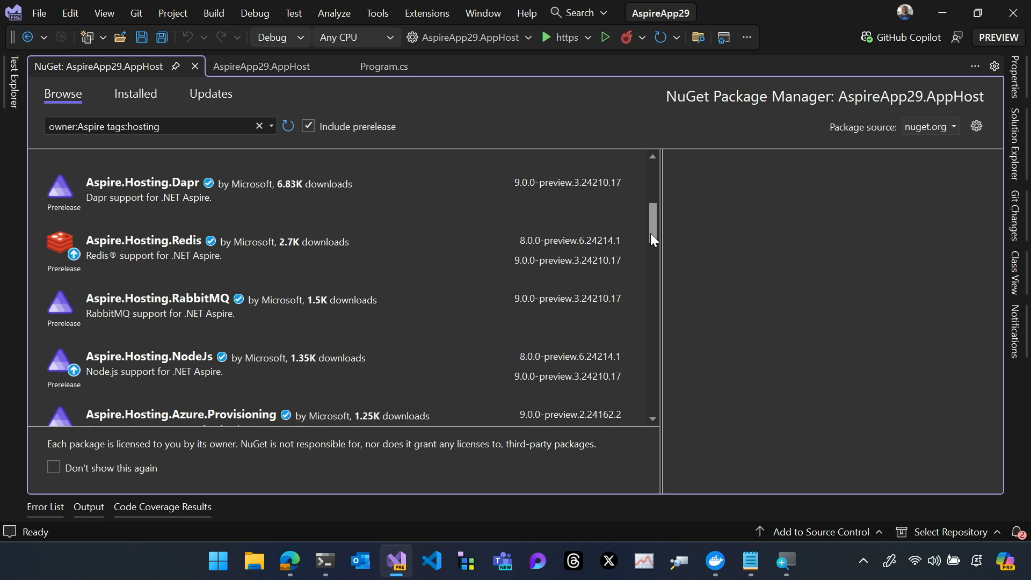
scroll(down, 3)
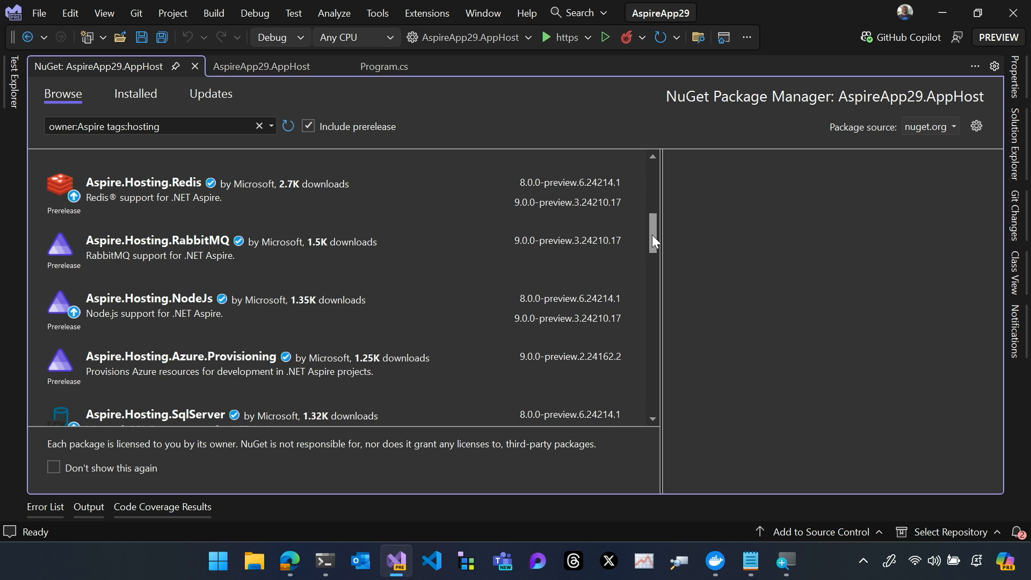
scroll(down, 3)
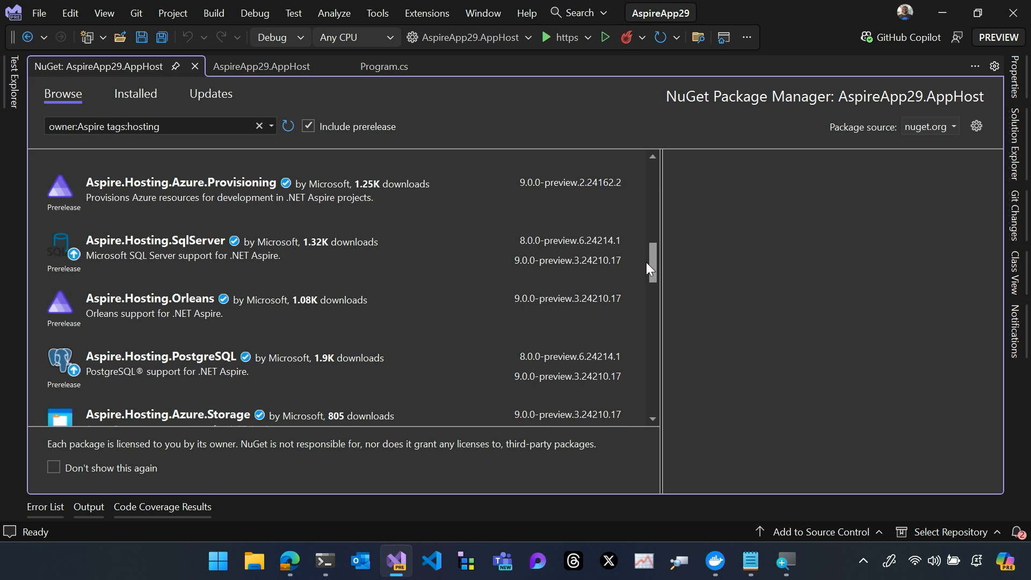
scroll(down, 3)
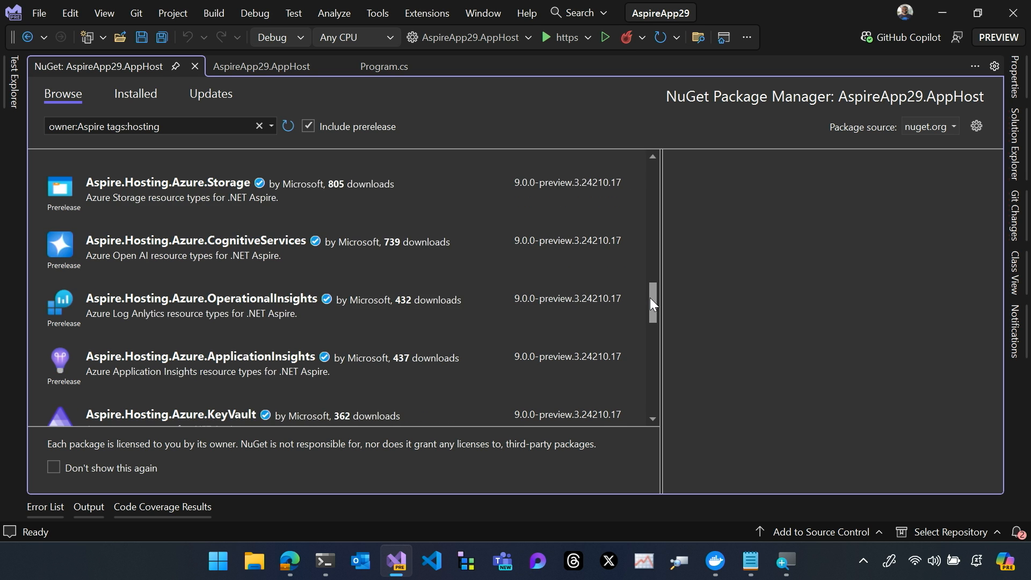
scroll(down, 3)
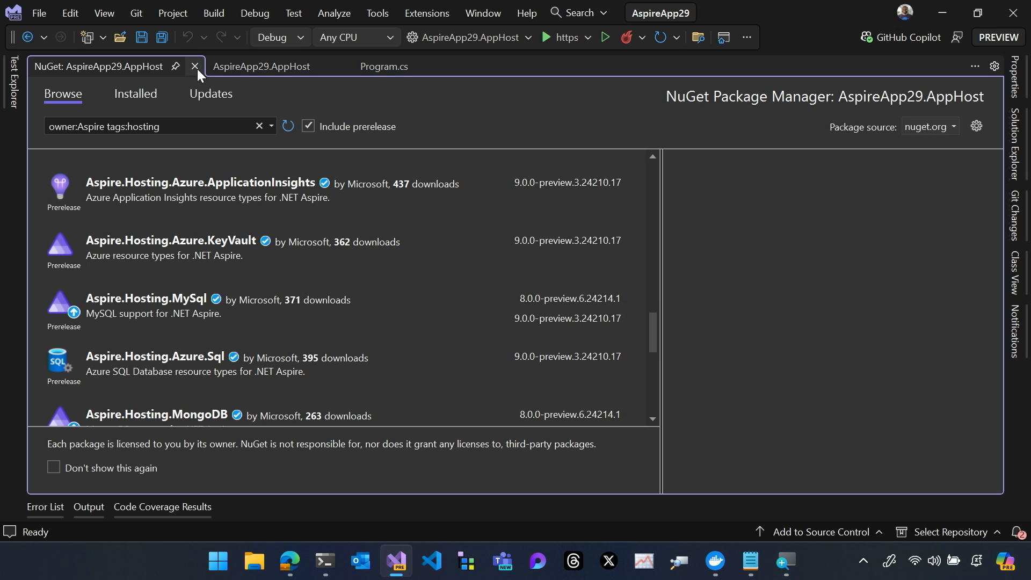
Close the NuGet tab and start a builder.Add call below AddRedis, browsing hosting method suggestions
click(194, 67)
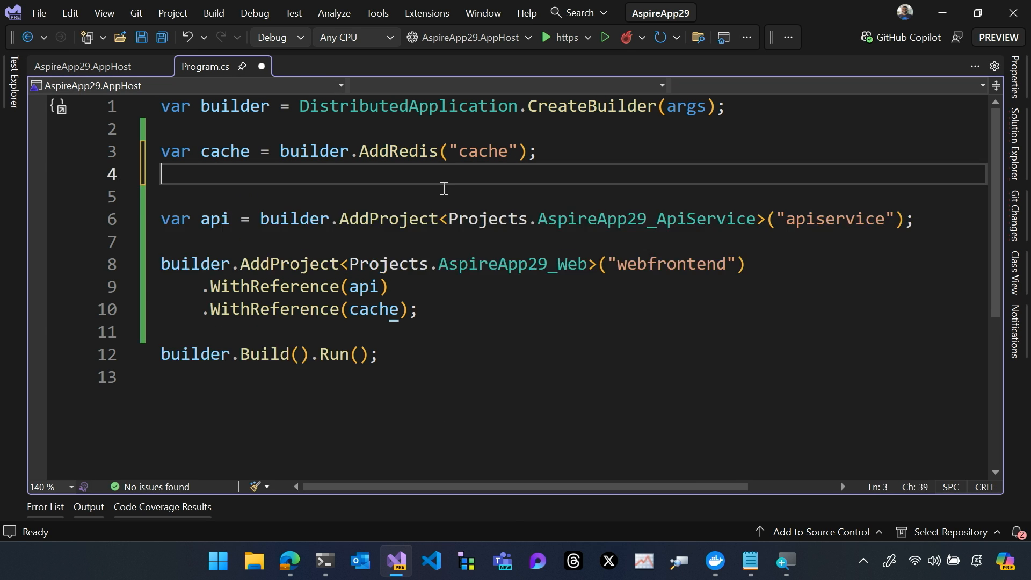
text(builder.AddNodeApp)
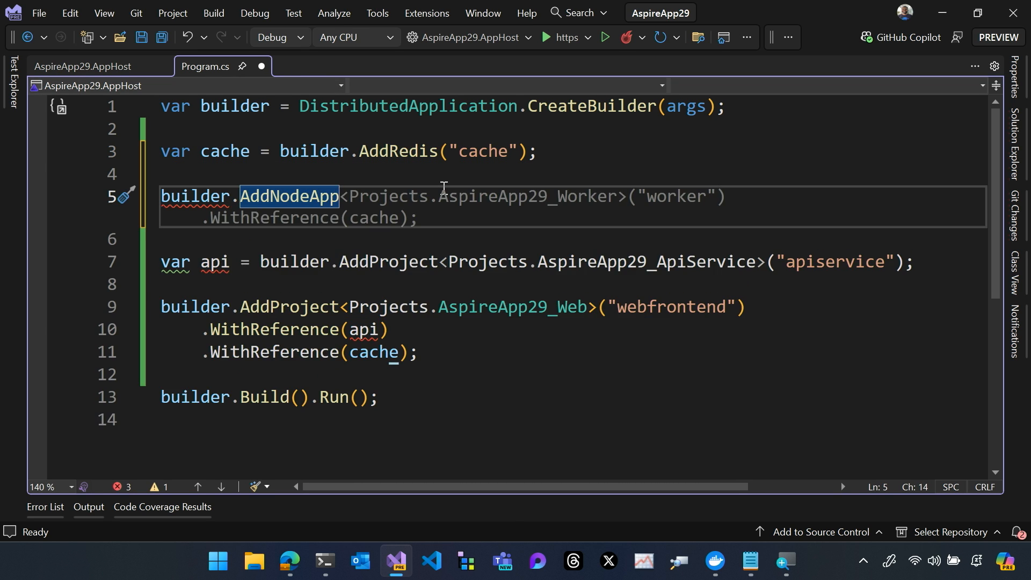
text(A)
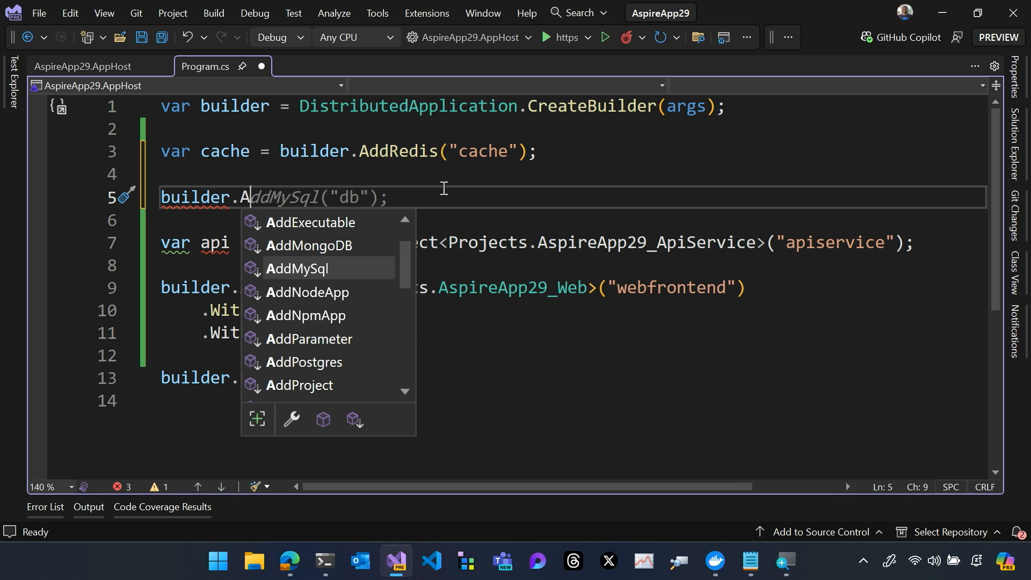
text(a)
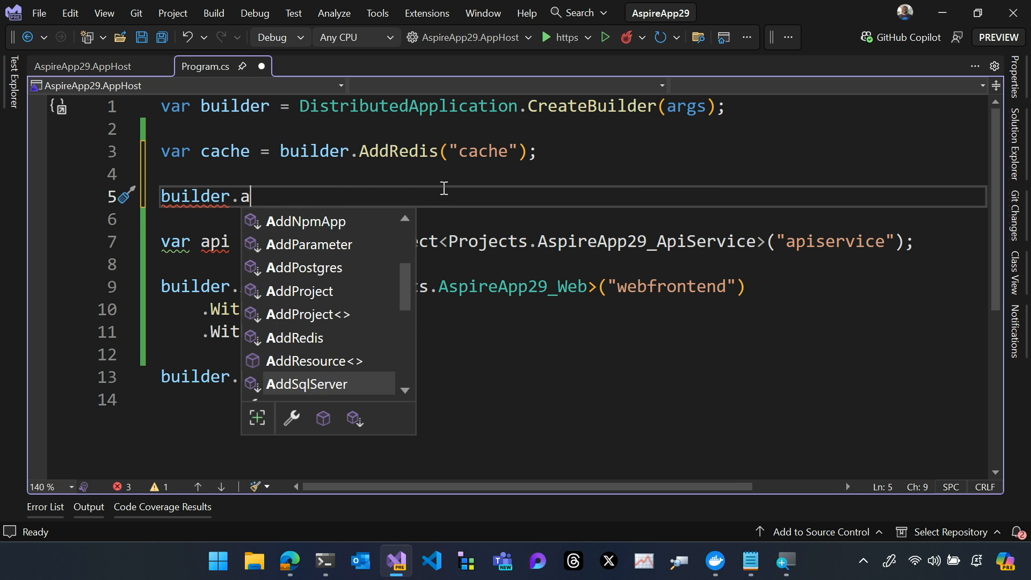